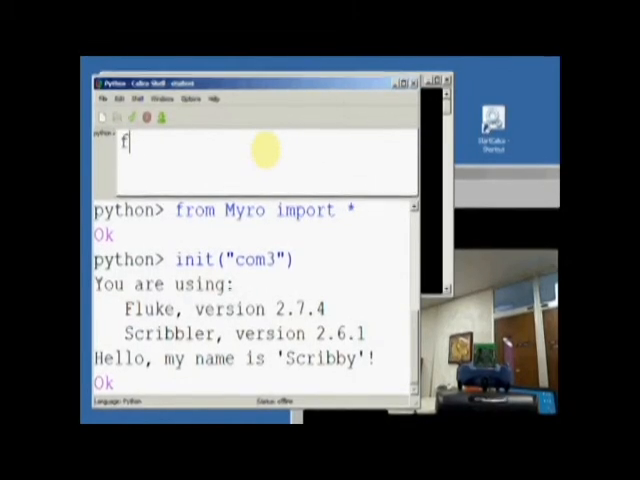
type("orward(1,")
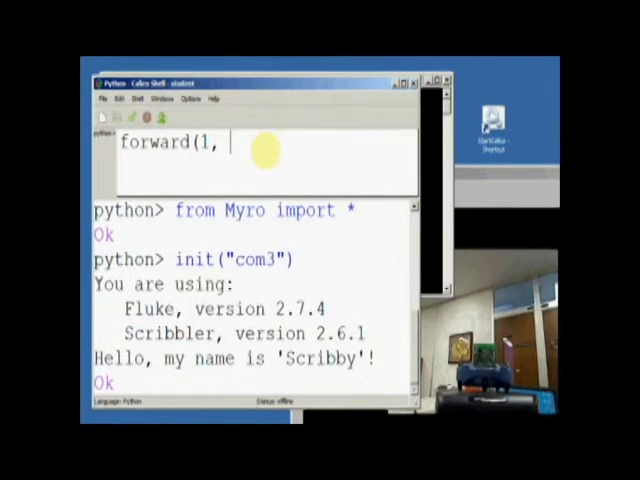